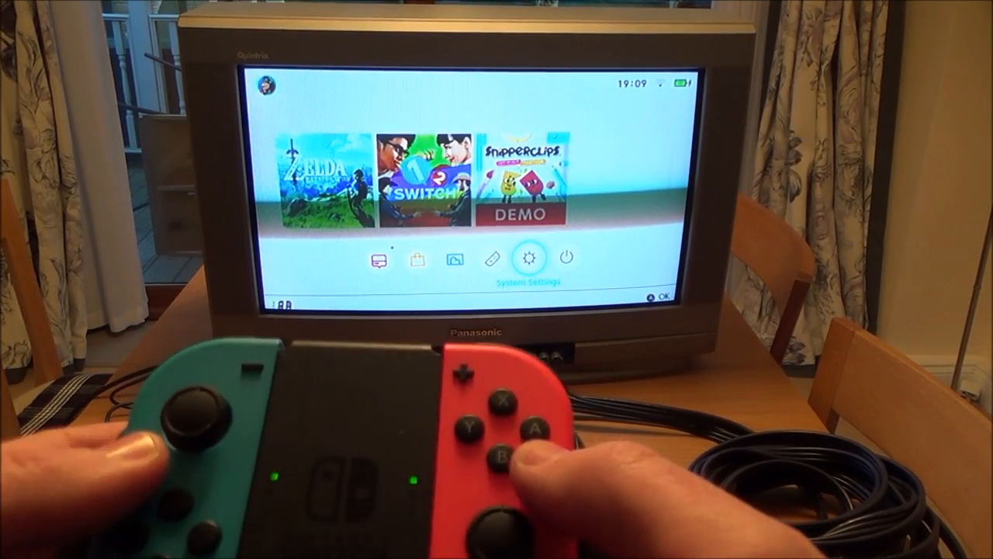
Reach the TV Resolution choices under TV Output, currently showing 480p.
click(531, 258)
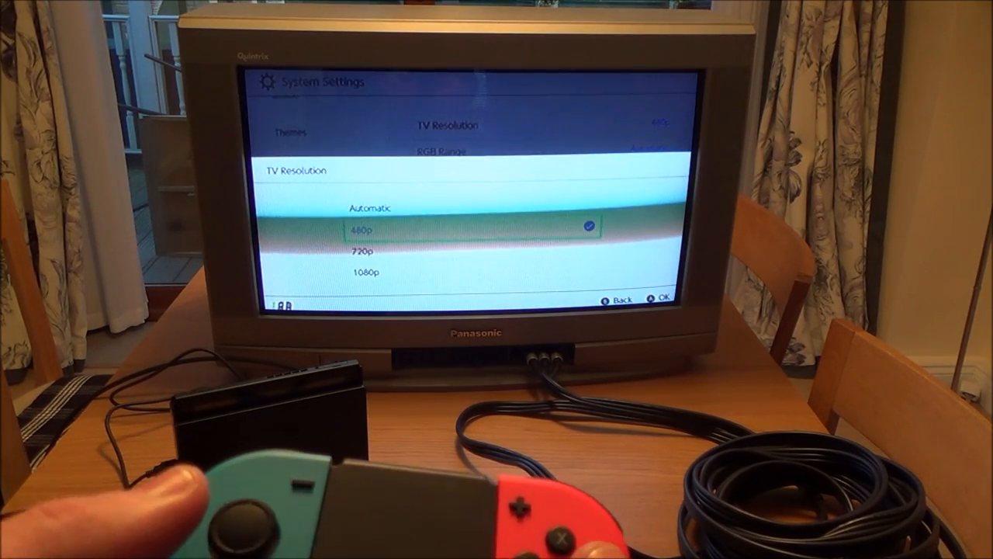
Choose 1080p as the TV resolution, leaving RGB Range on Automatic.
click(365, 250)
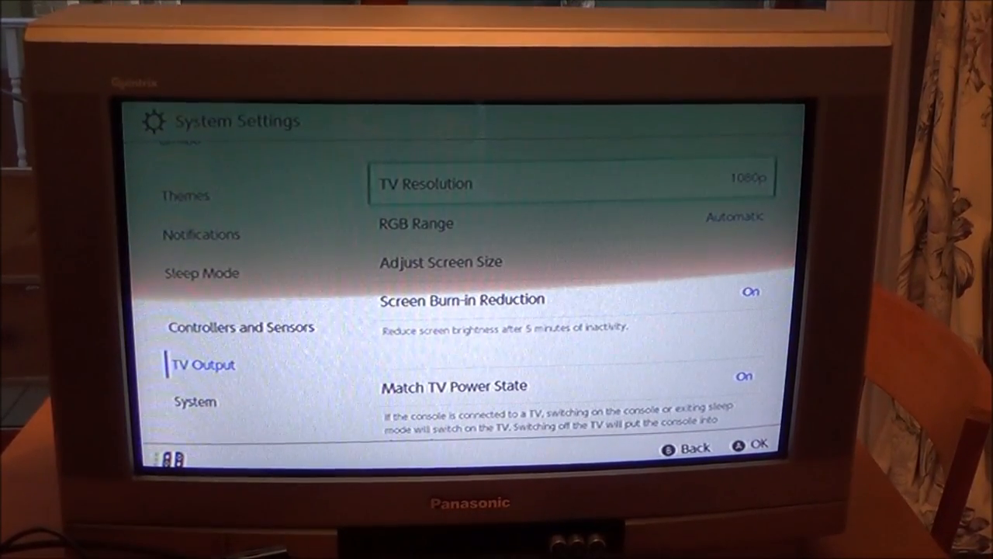
Reduce Adjust Screen Size from 100% down to 94% and confirm it with OK.
key(Down)
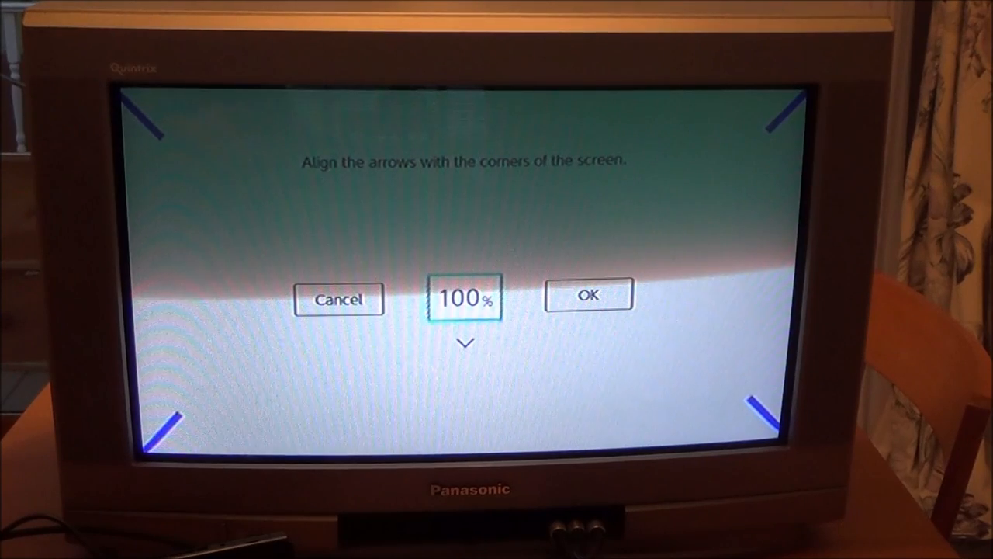
click(465, 343)
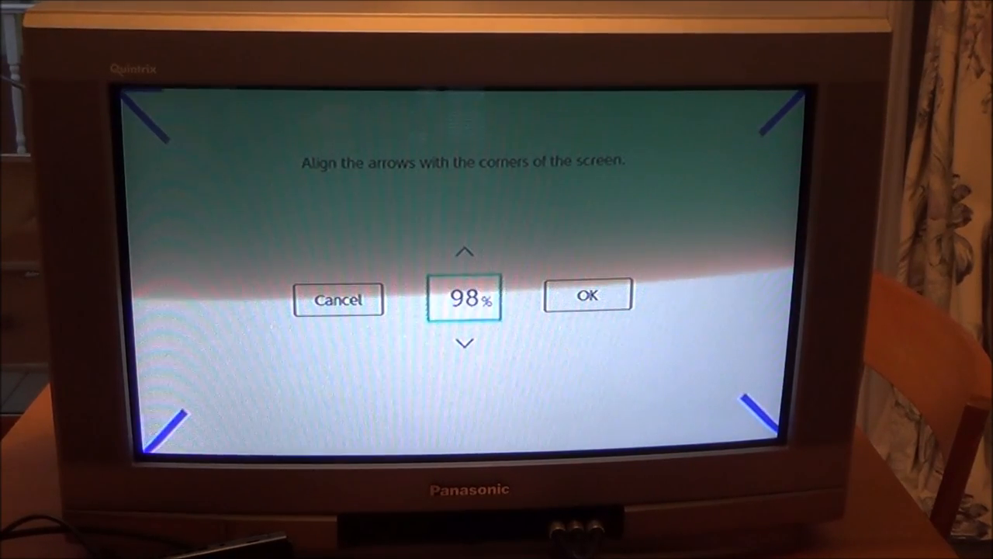
click(465, 343)
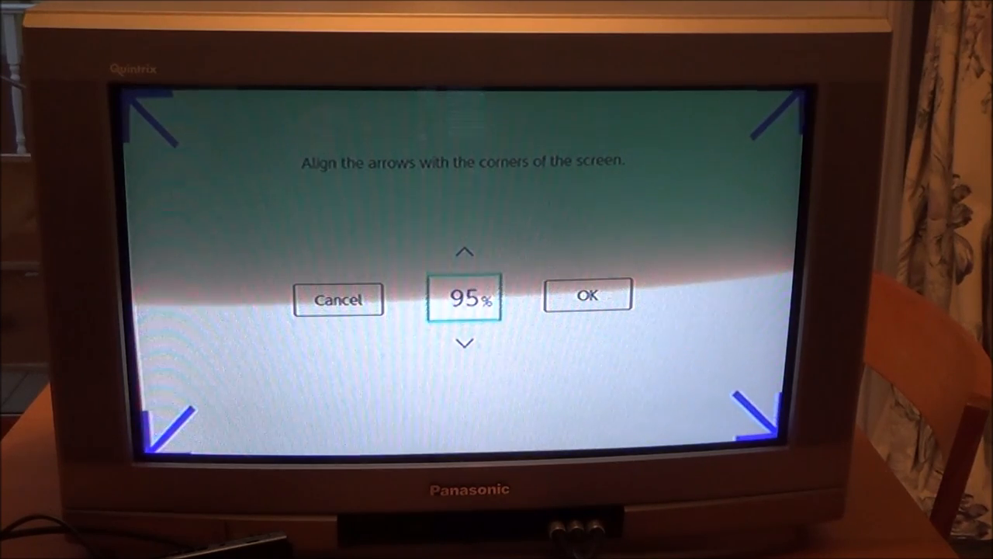
click(466, 343)
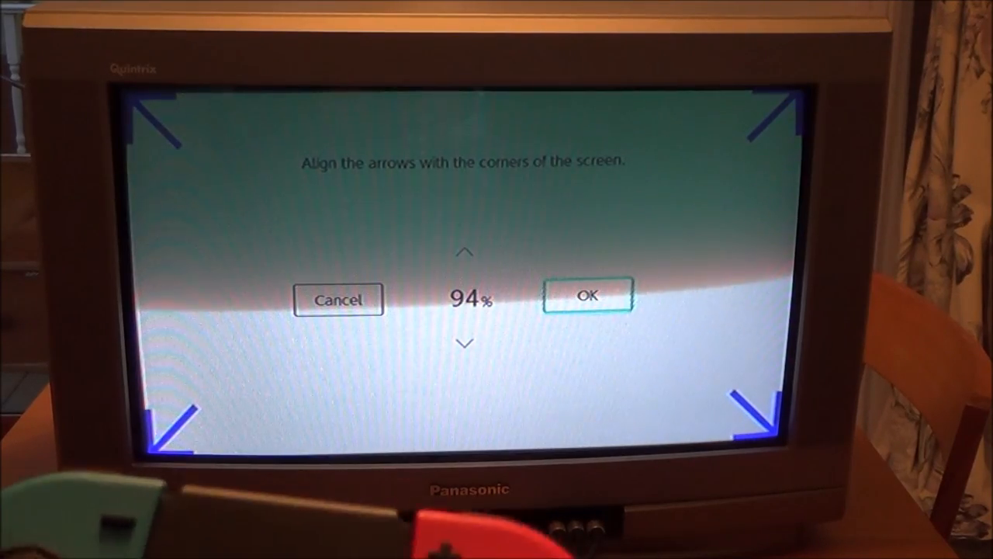
click(589, 298)
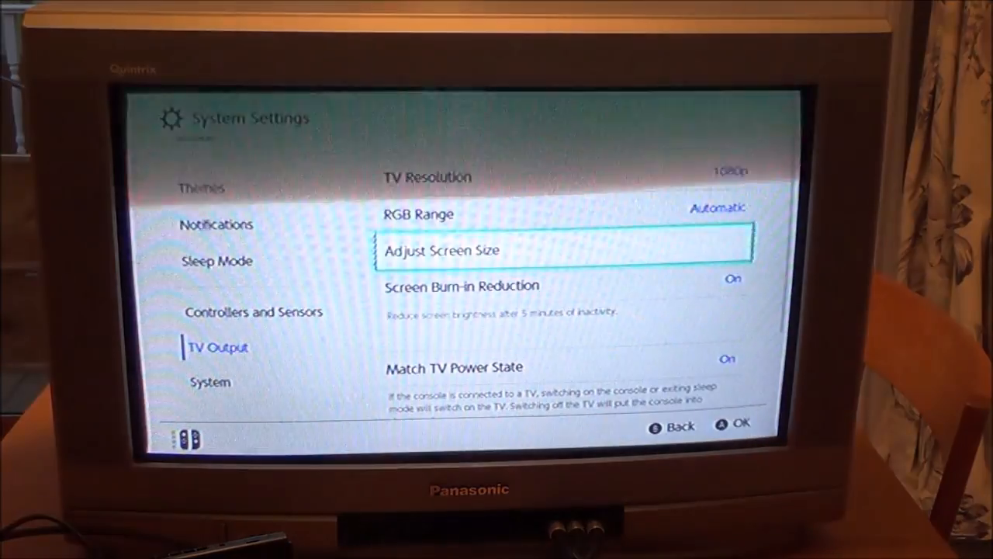